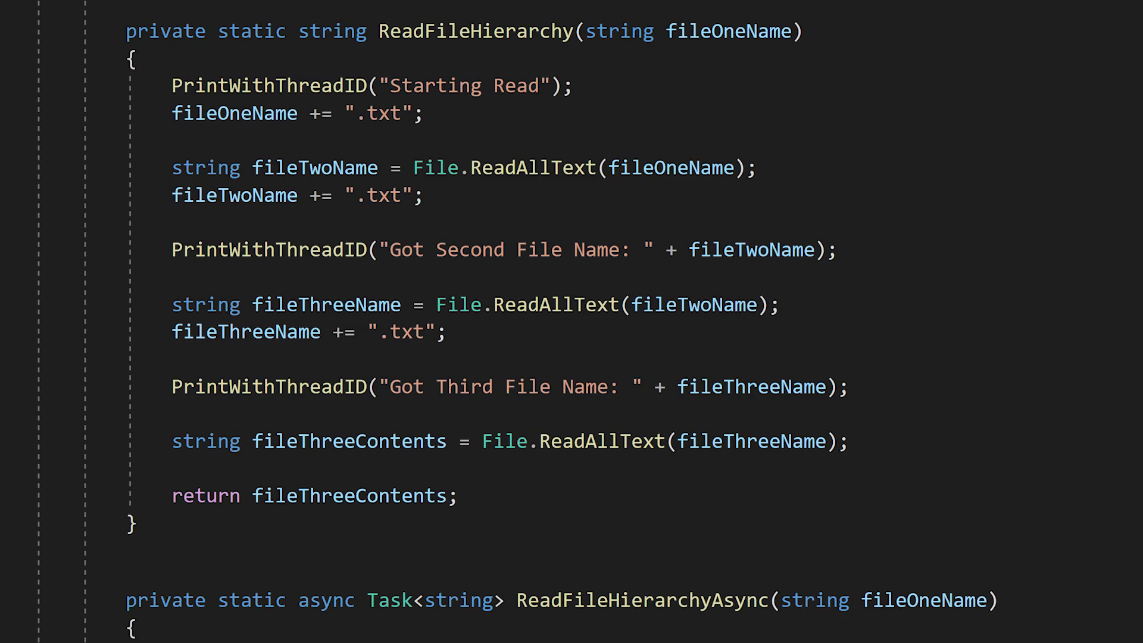
- Scroll up to the Main method with its synchronous, Task.Run and async read sections
{"action": "scroll", "scroll_direction": "up", "scroll_amount": 3}
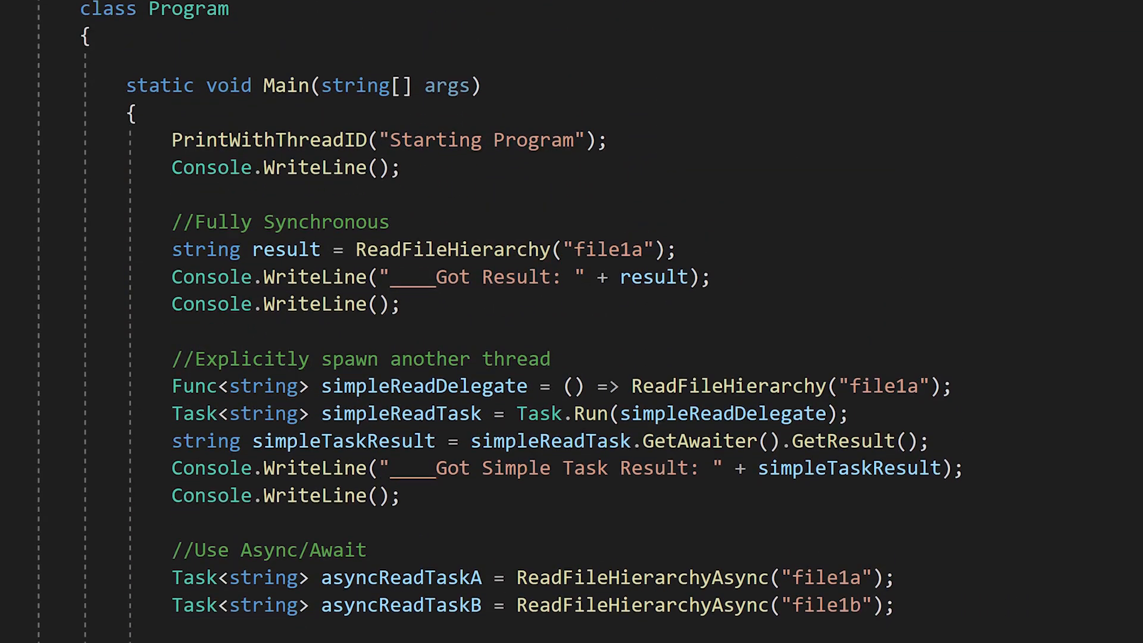
- Scroll down past Main to the end of ReadFileHierarchyAsync and PrintWithThreadID
{"action": "scroll", "scroll_direction": "down", "scroll_amount": 3}
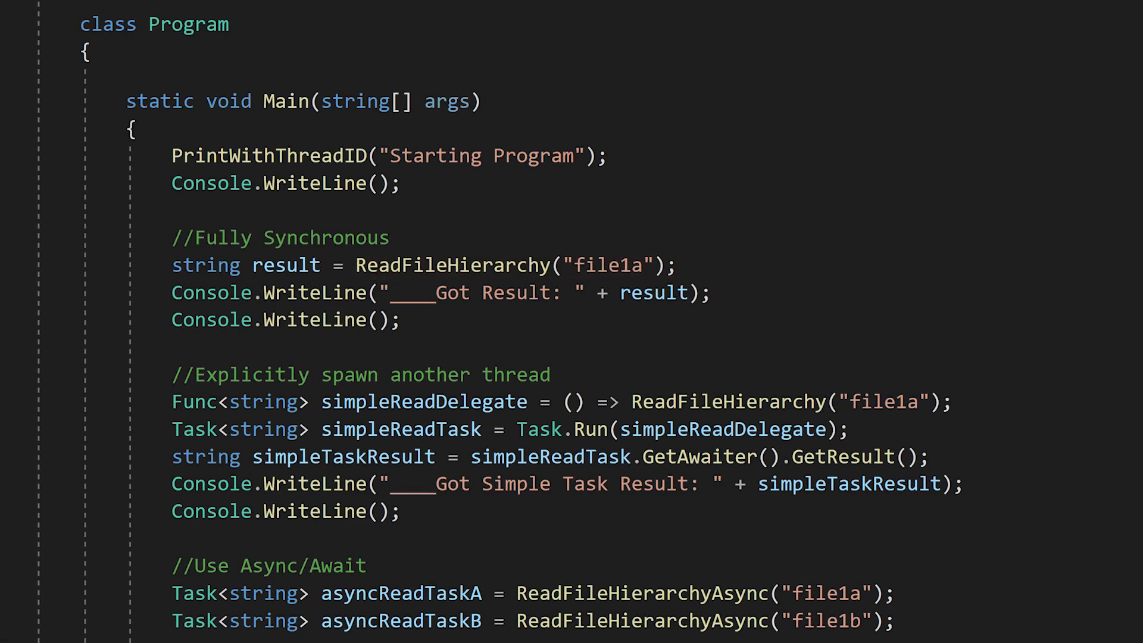
{"action": "double_click", "coordinate": [589, 402]}
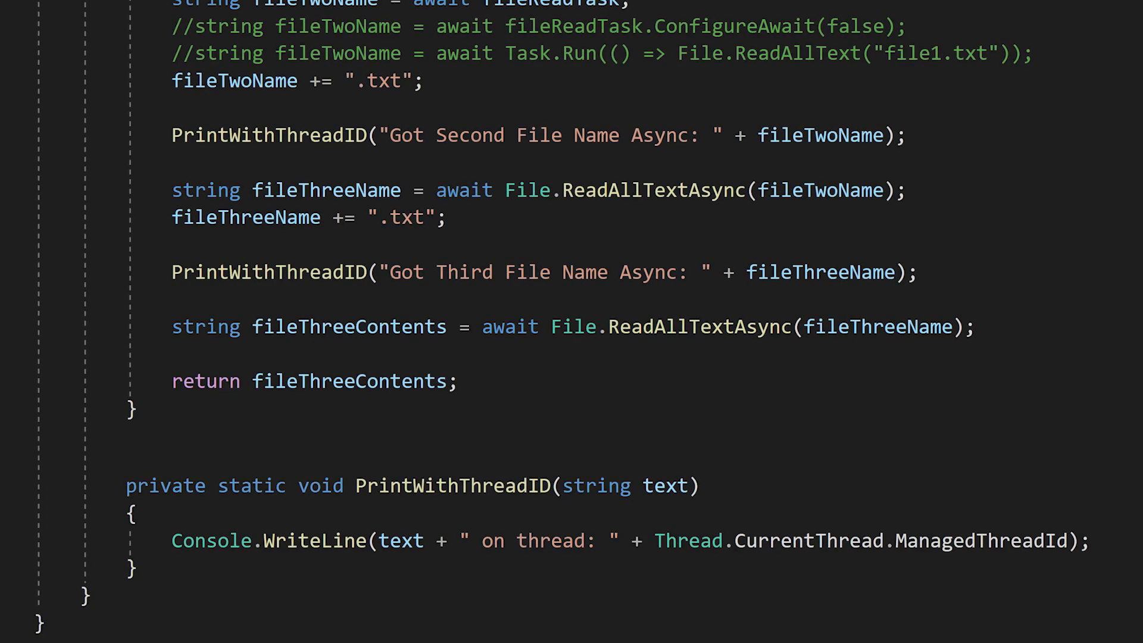
- Select Console.WriteLine in PrintWithThreadID, then scroll back up to ReadFileHierarchy
{"action": "double_click", "coordinate": [267, 542]}
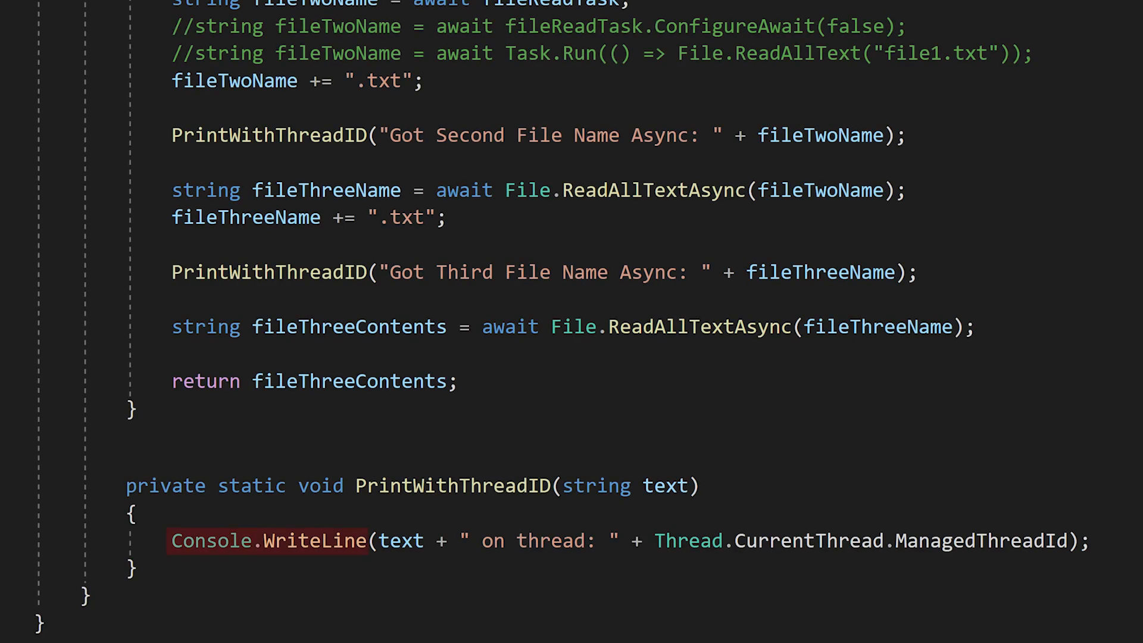
{"action": "scroll", "scroll_direction": "up", "scroll_amount": 3}
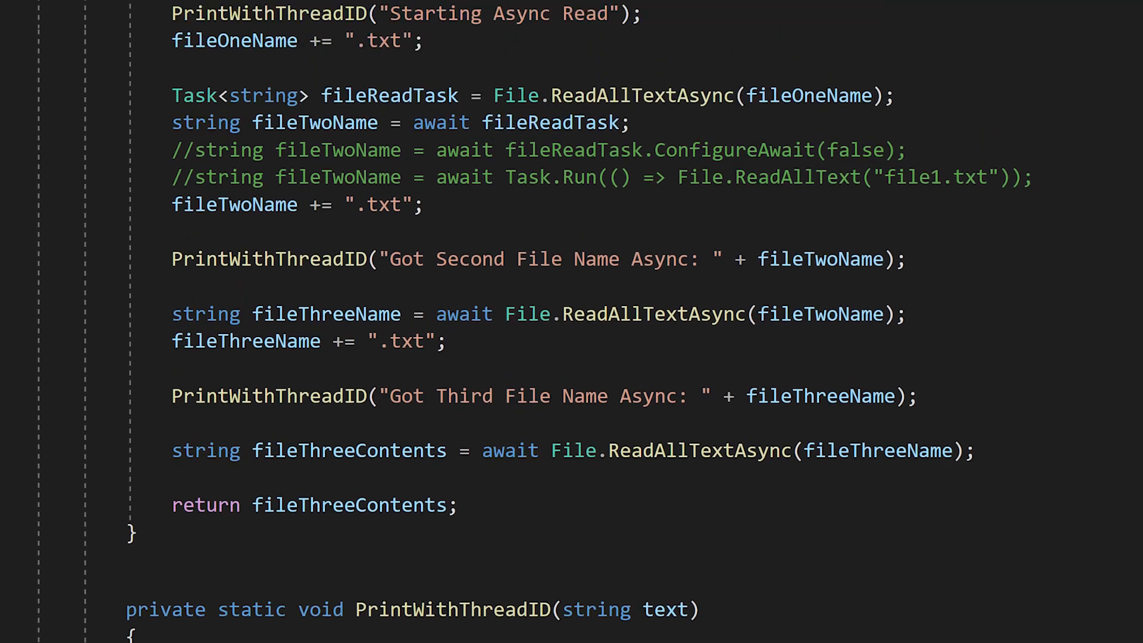
{"action": "scroll", "scroll_direction": "up", "scroll_amount": 3}
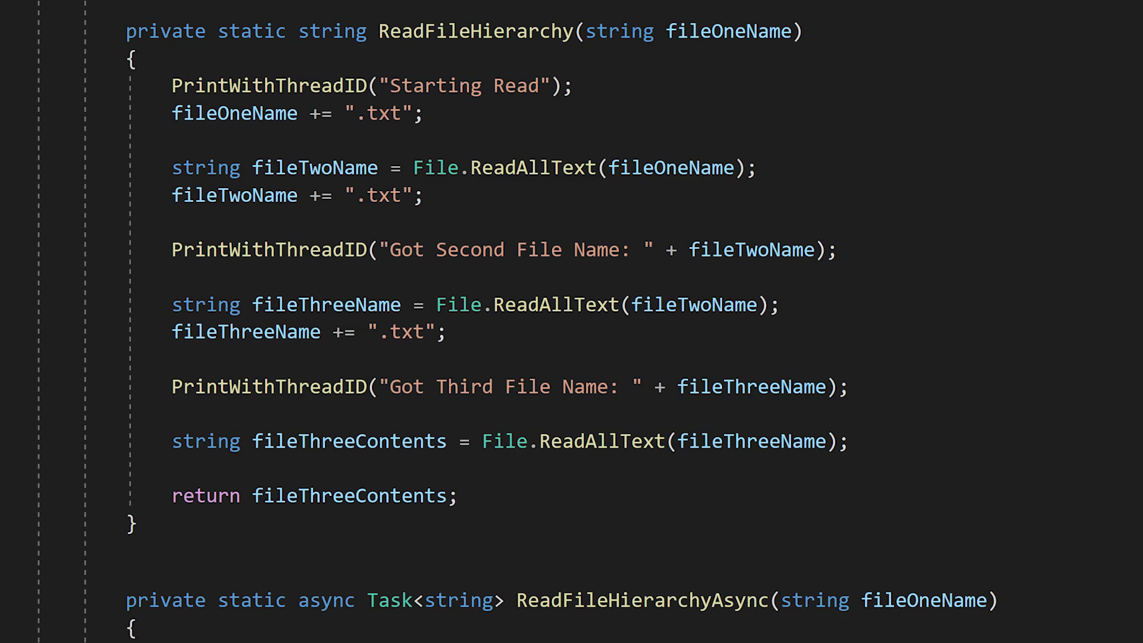
{"action": "scroll", "scroll_direction": "down", "scroll_amount": 3}
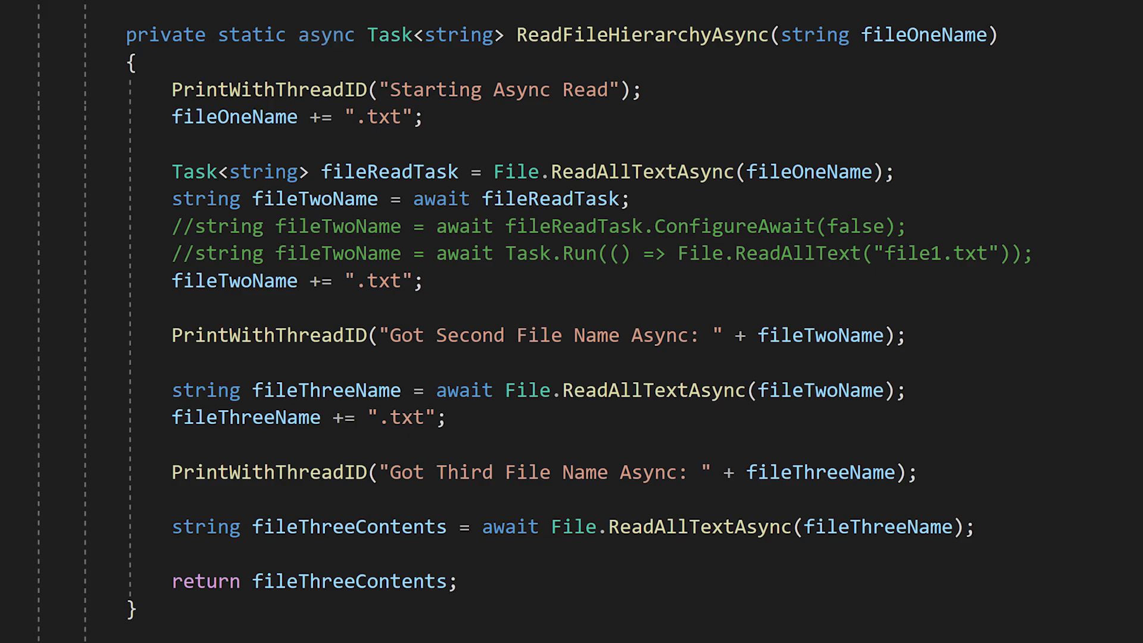
{"action": "scroll", "scroll_direction": "down", "scroll_amount": 3}
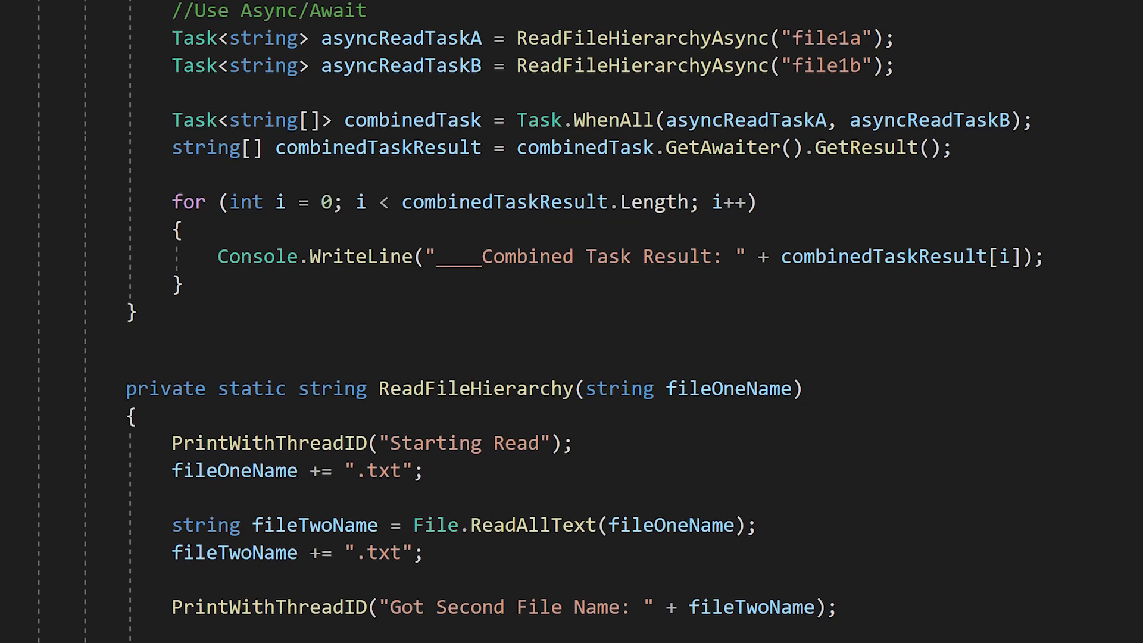
{"action": "scroll", "scroll_direction": "down", "scroll_amount": 3}
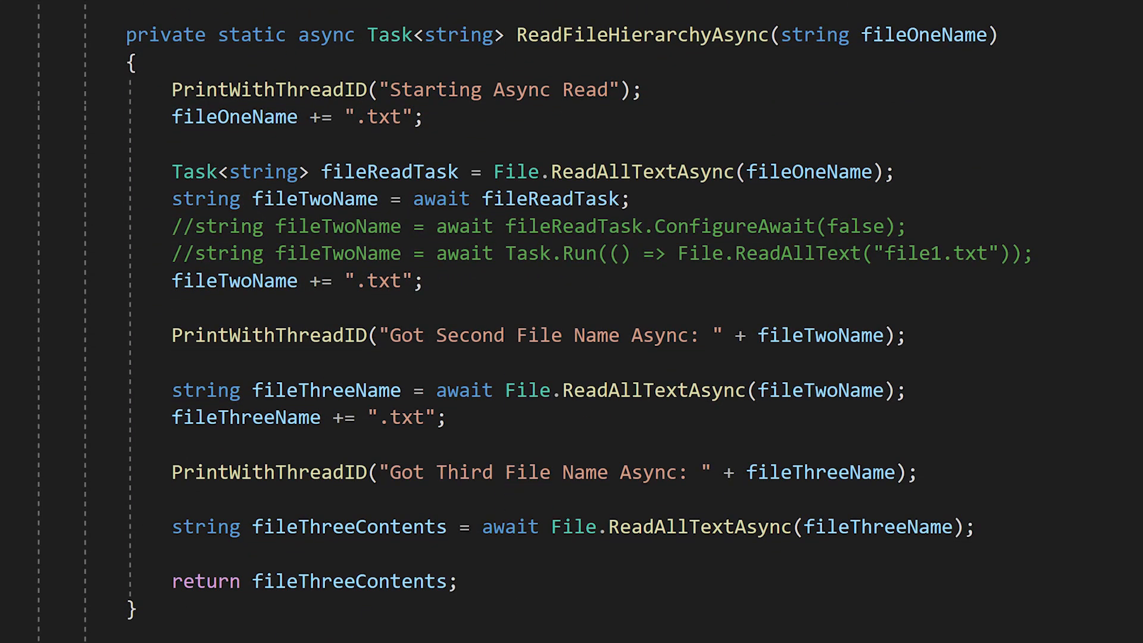
{"action": "double_click", "coordinate": [613, 172]}
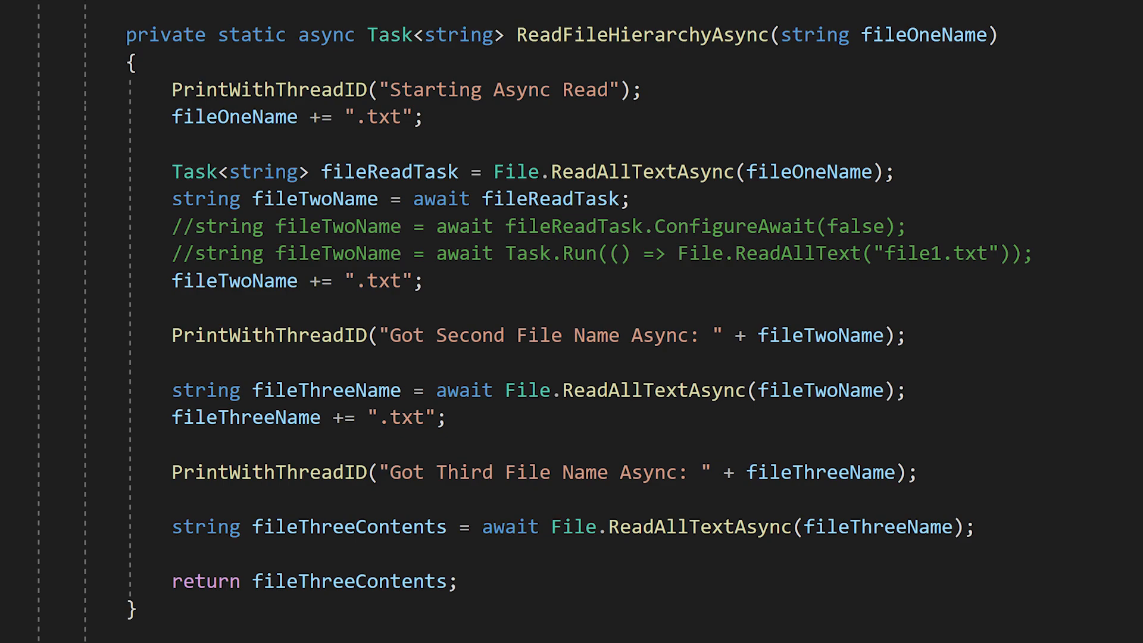
{"action": "double_click", "coordinate": [773, 226]}
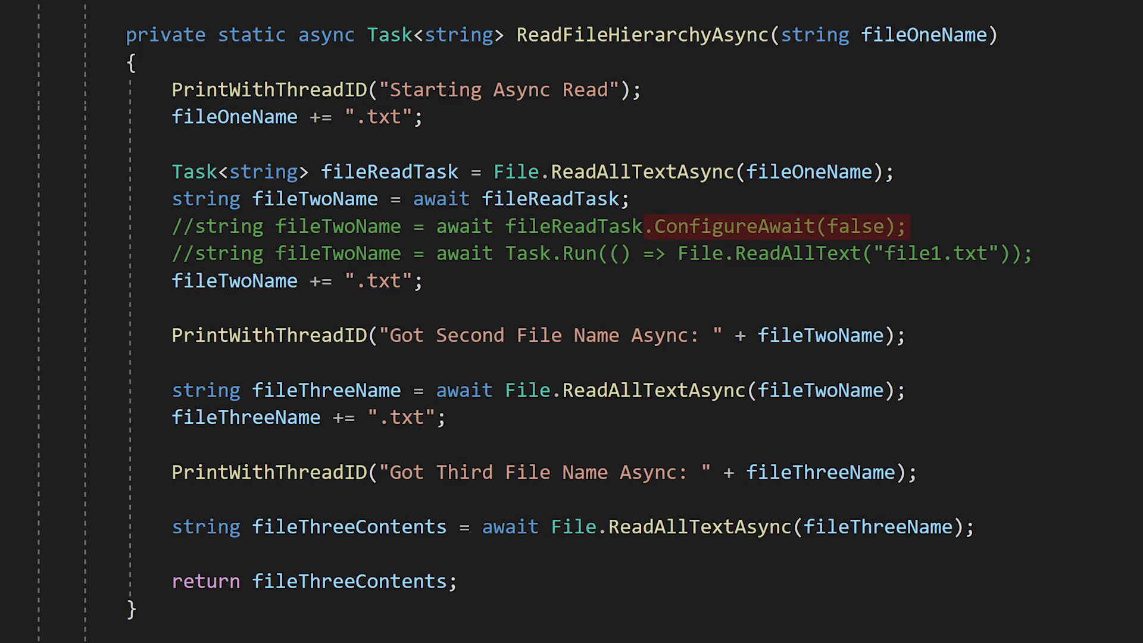
{"action": "left_click", "coordinate": [669, 390]}
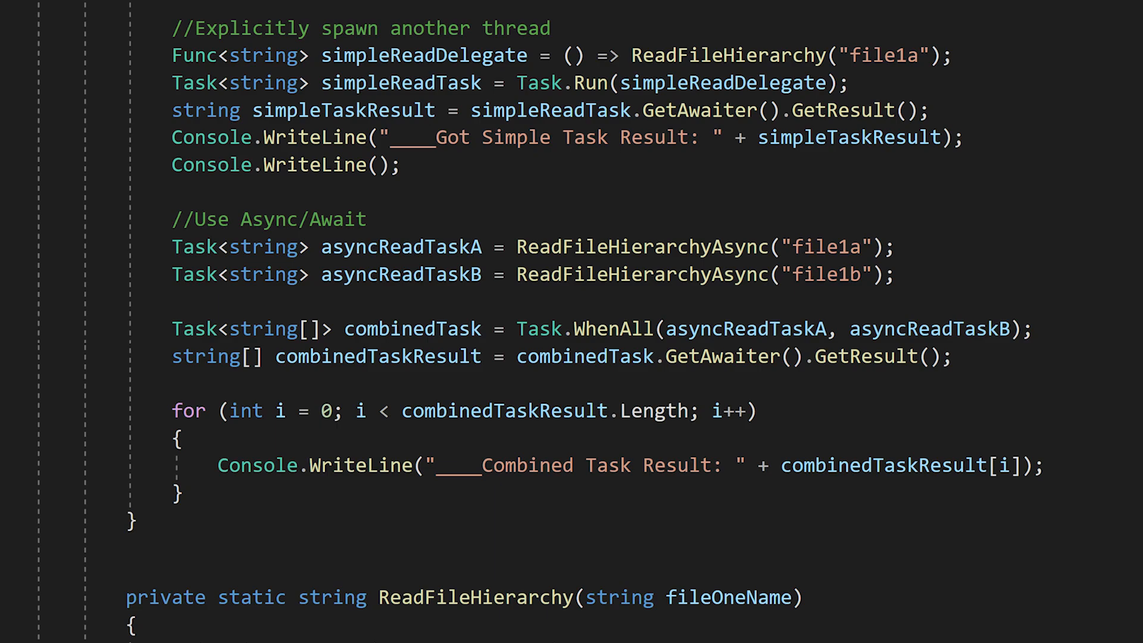
{"action": "scroll", "scroll_direction": "down", "scroll_amount": 3}
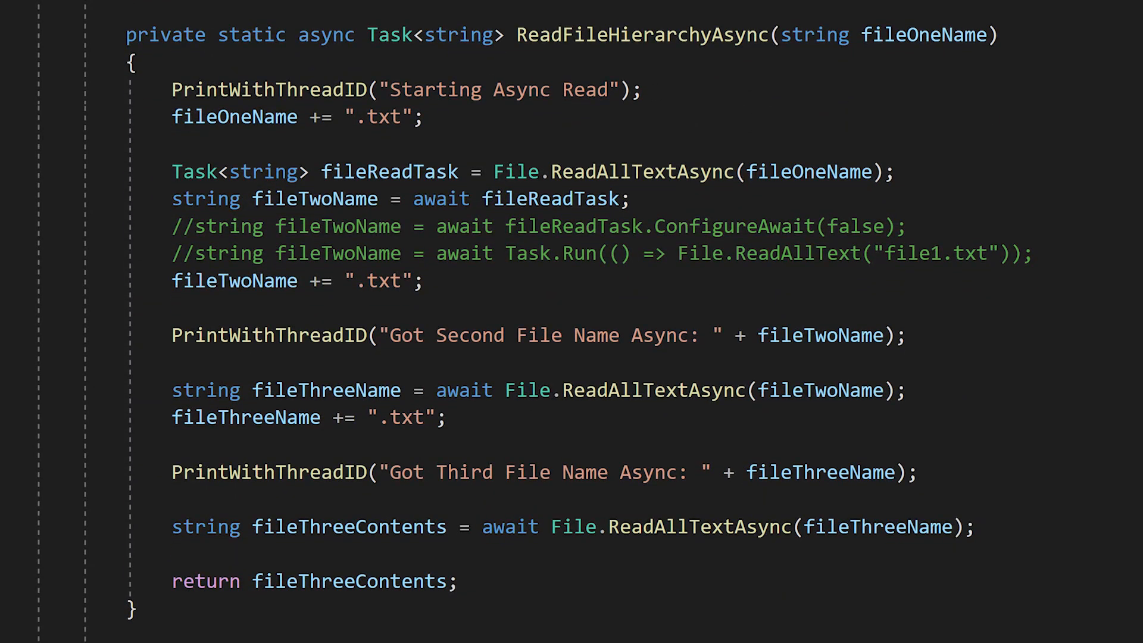